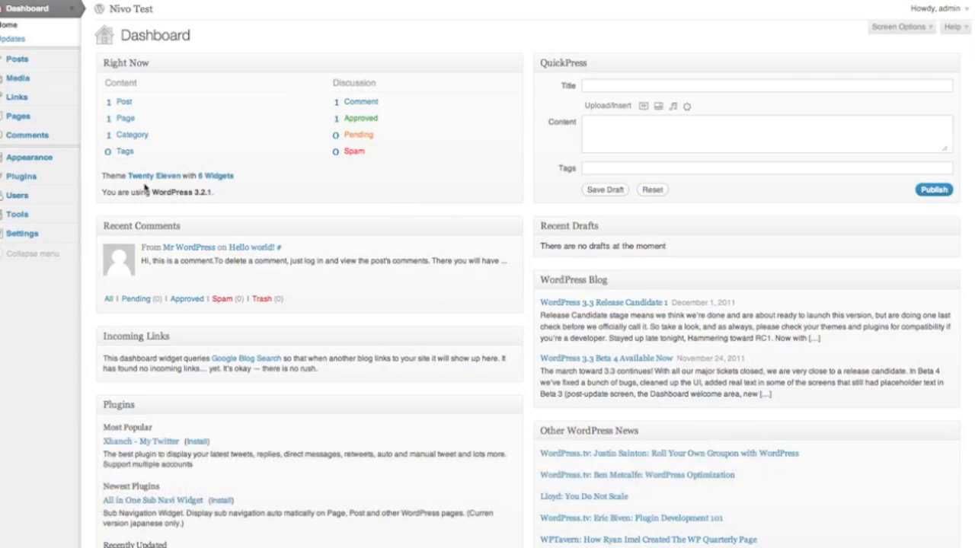
{"action": "mouse_move", "coordinate": [22, 176]}
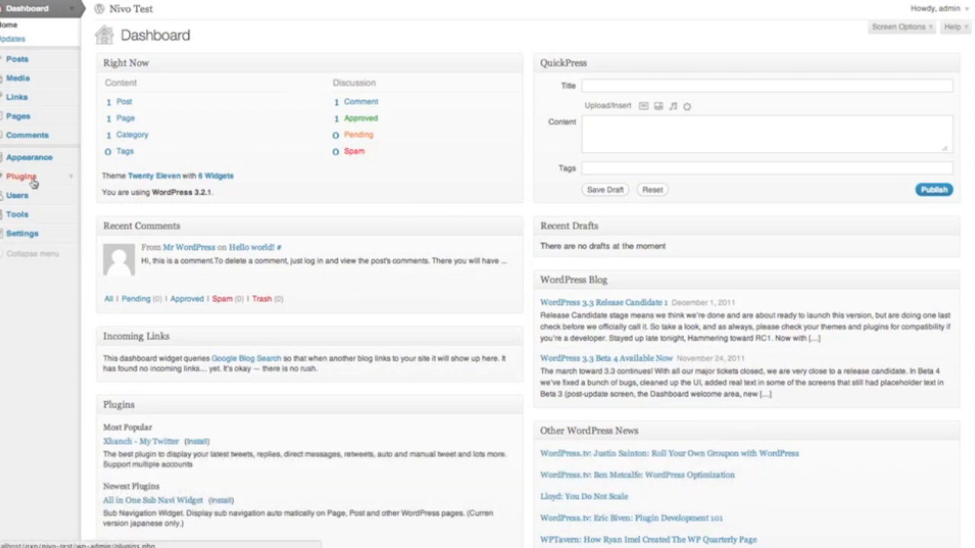
Step: Show the installed plugins list with Akismet and Hello Dolly inactive
{"action": "left_click", "coordinate": [22, 176]}
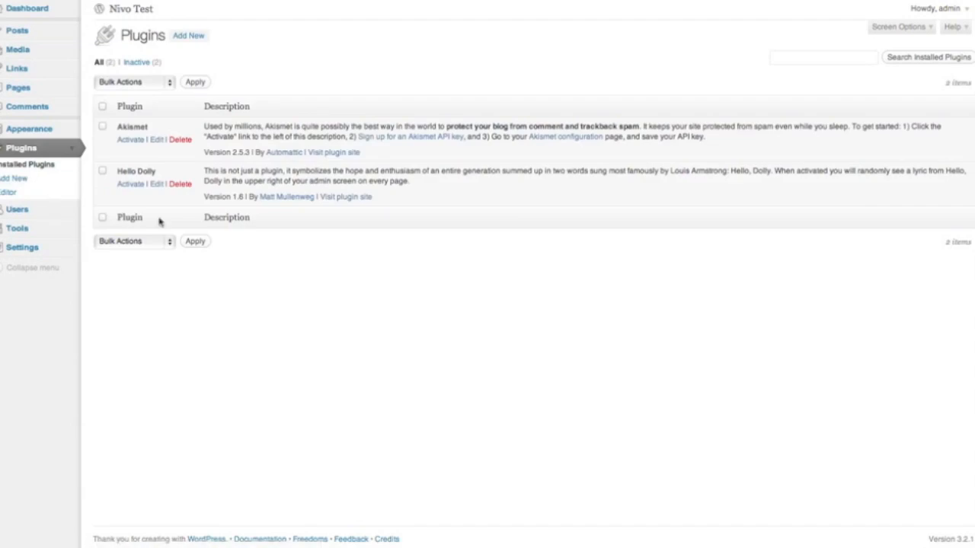
{"action": "mouse_move", "coordinate": [296, 295]}
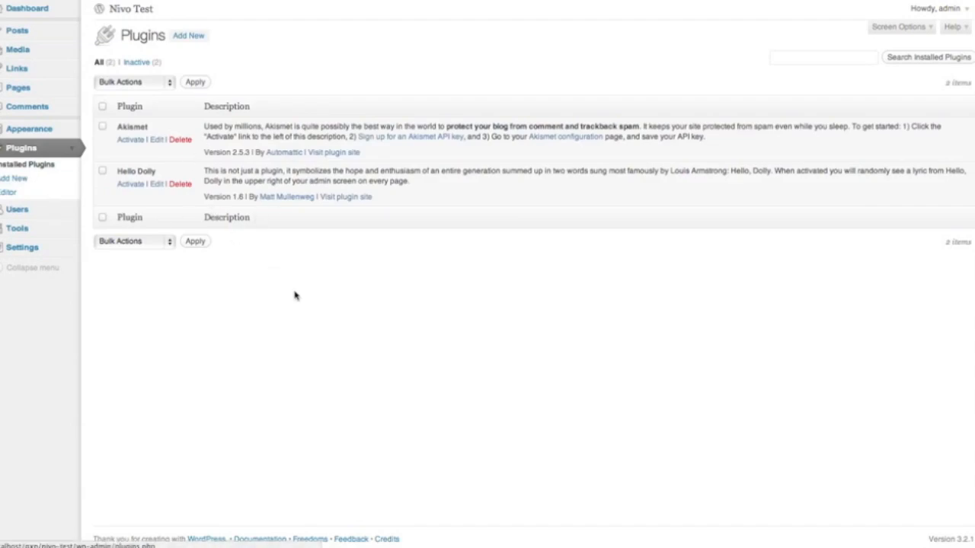
{"action": "mouse_move", "coordinate": [223, 51]}
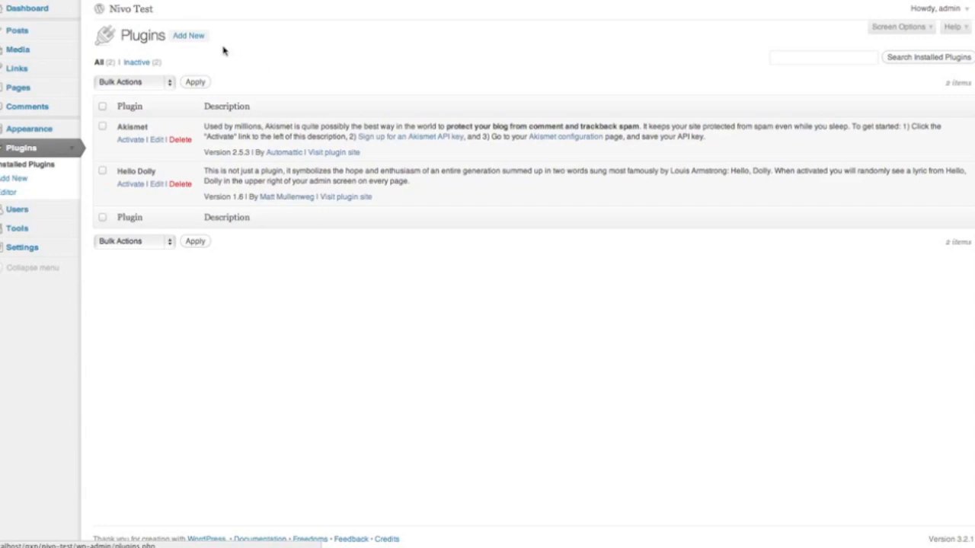
Step: Start adding a plugin by upload and open a file chooser for the zip
{"action": "left_click", "coordinate": [188, 35]}
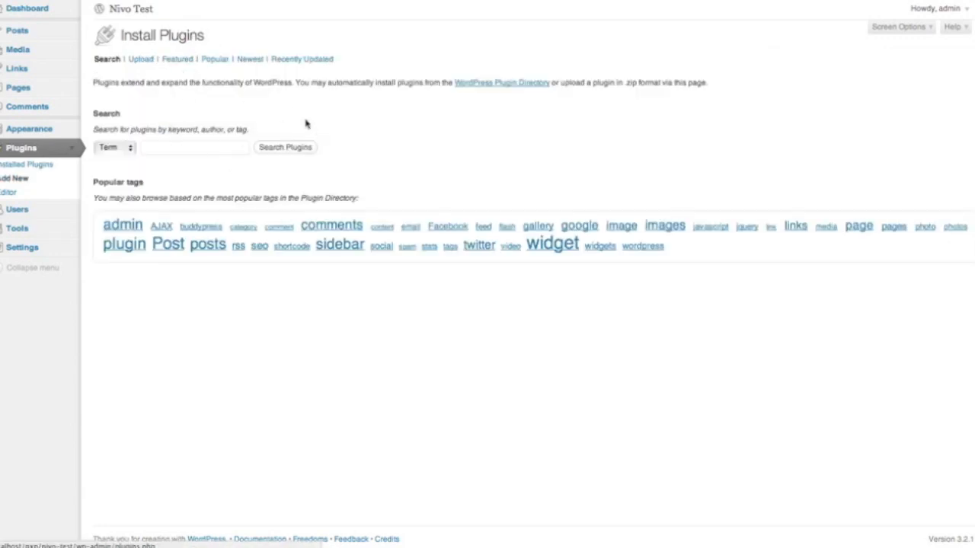
{"action": "mouse_move", "coordinate": [167, 95]}
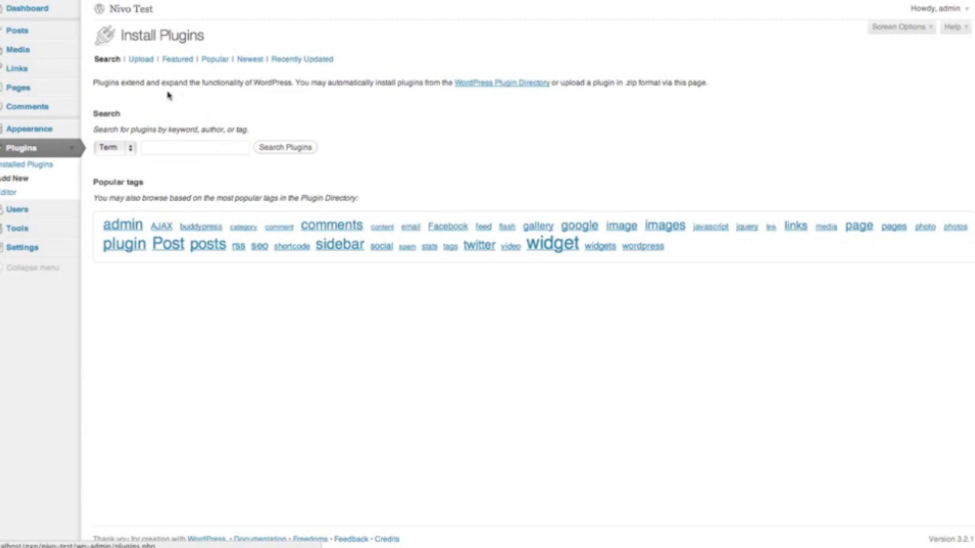
{"action": "left_click", "coordinate": [140, 59]}
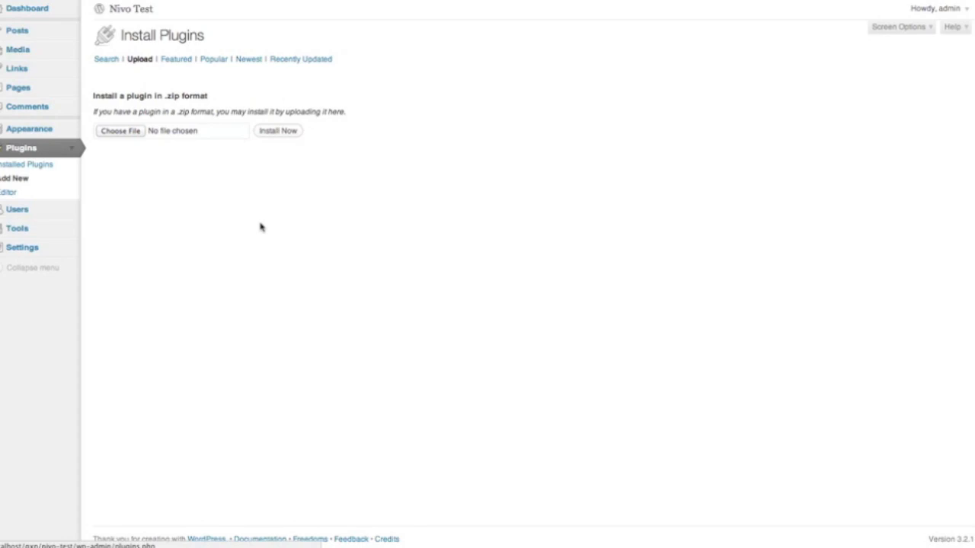
{"action": "mouse_move", "coordinate": [237, 177]}
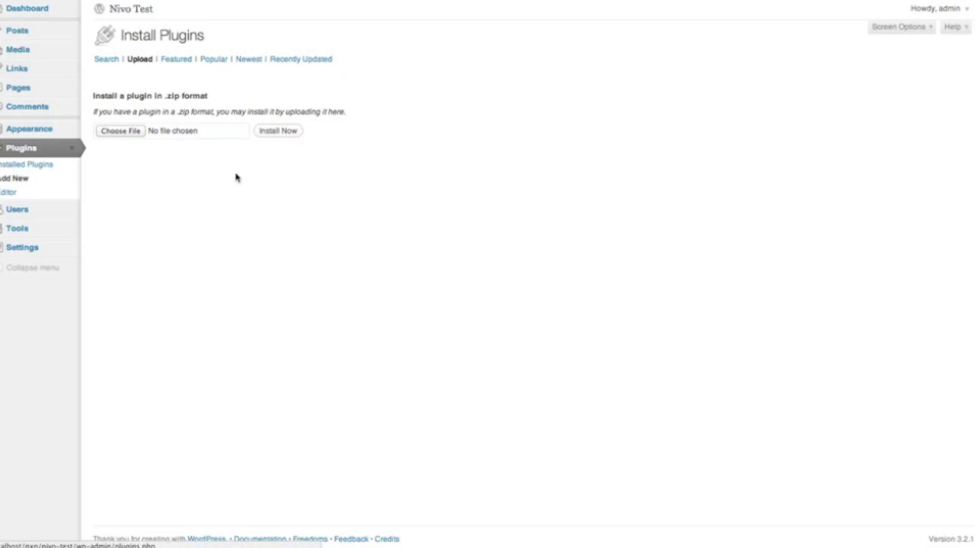
{"action": "left_click", "coordinate": [119, 130]}
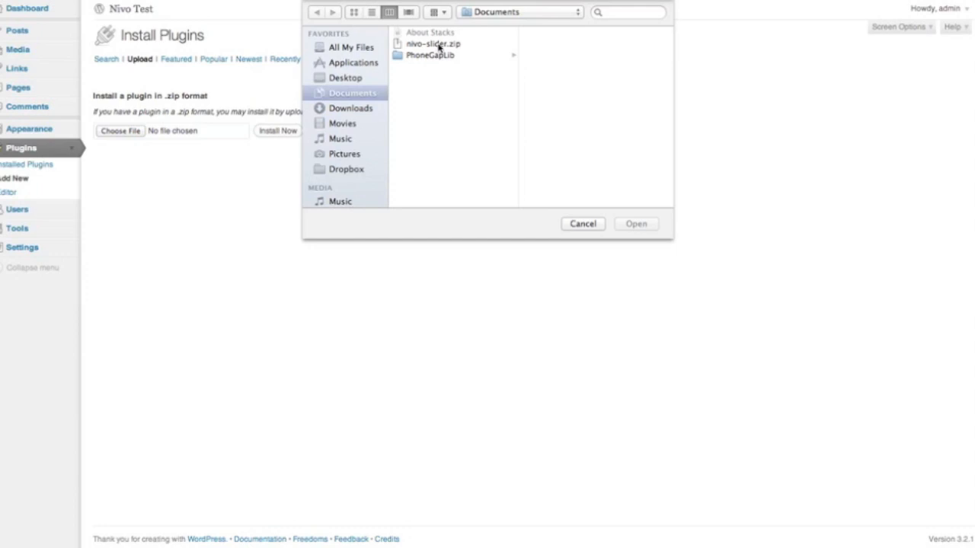
Step: Upload nivo-slider.zip and install the plugin
{"action": "left_click", "coordinate": [434, 44]}
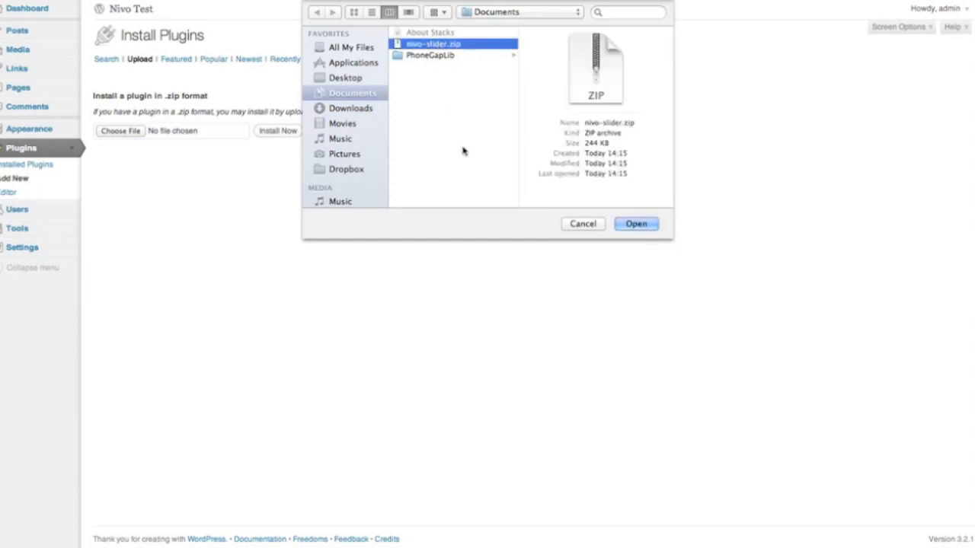
{"action": "mouse_move", "coordinate": [489, 158]}
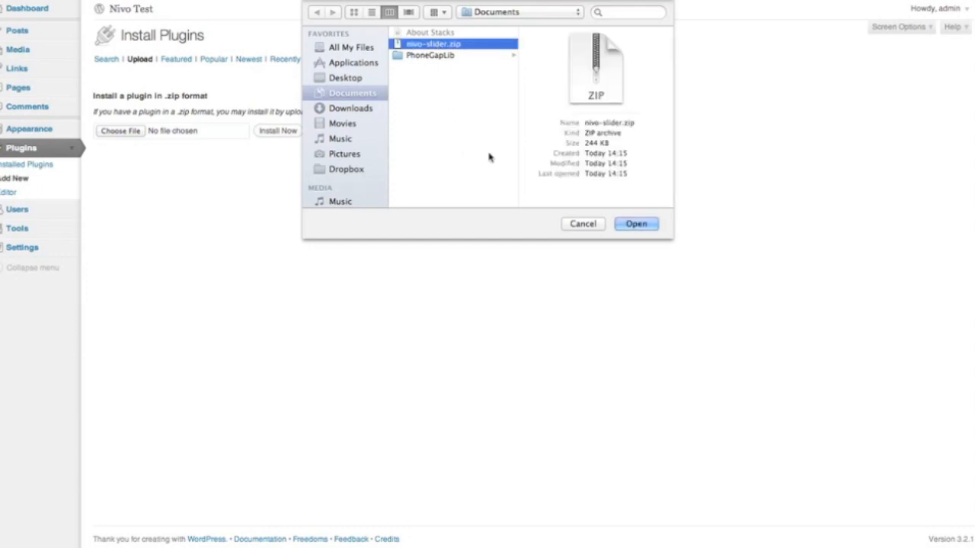
{"action": "left_click", "coordinate": [636, 223]}
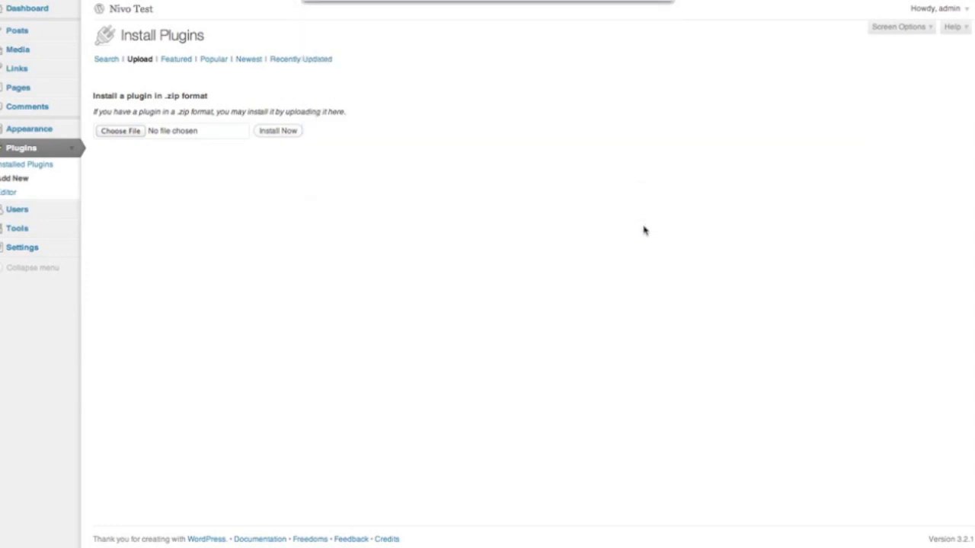
{"action": "left_click", "coordinate": [277, 130]}
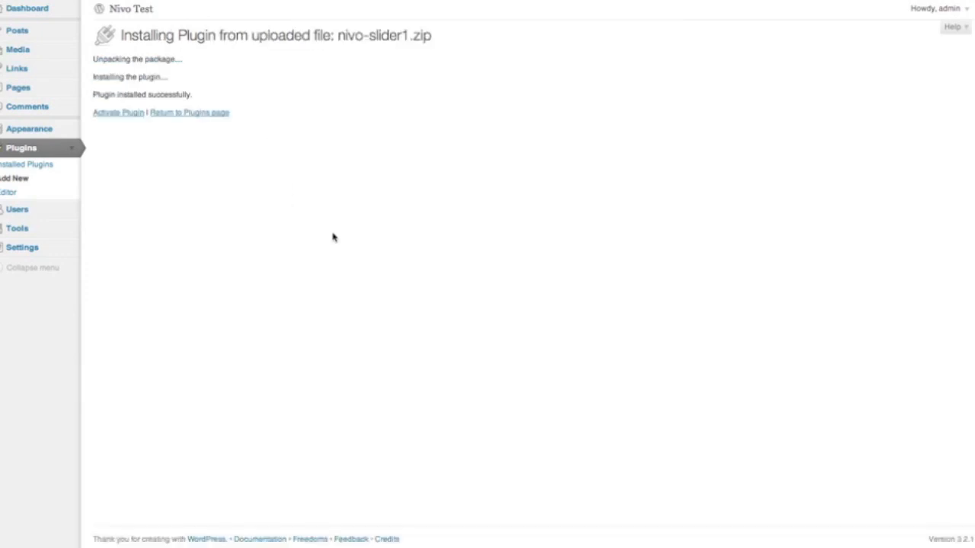
{"action": "mouse_move", "coordinate": [112, 148]}
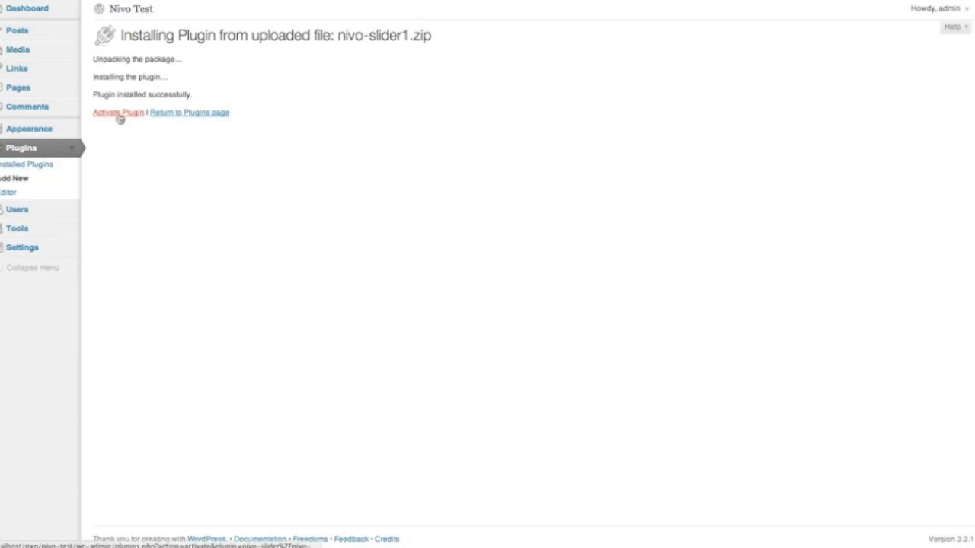
Step: Activate the Nivo Slider plugin, landing on its empty slider list
{"action": "left_click", "coordinate": [118, 112]}
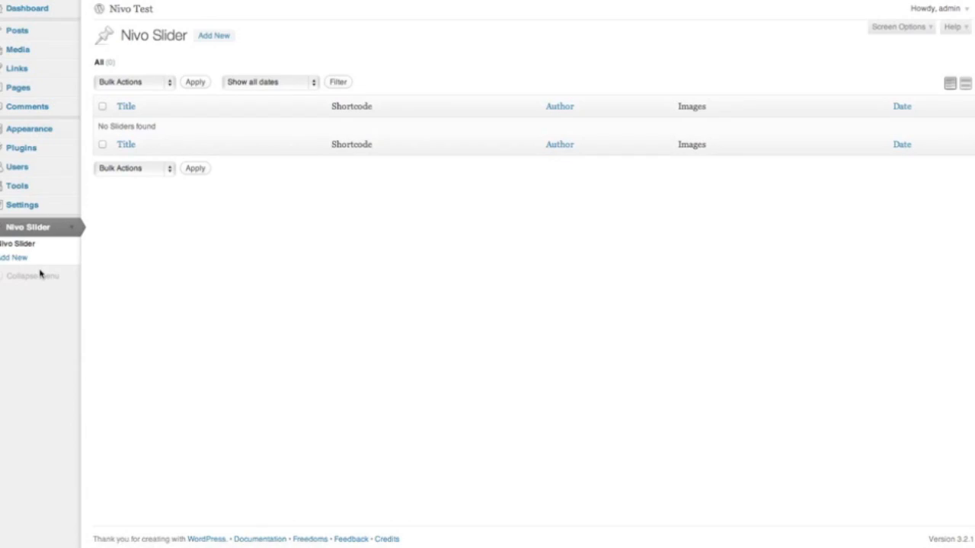
{"action": "mouse_move", "coordinate": [221, 246]}
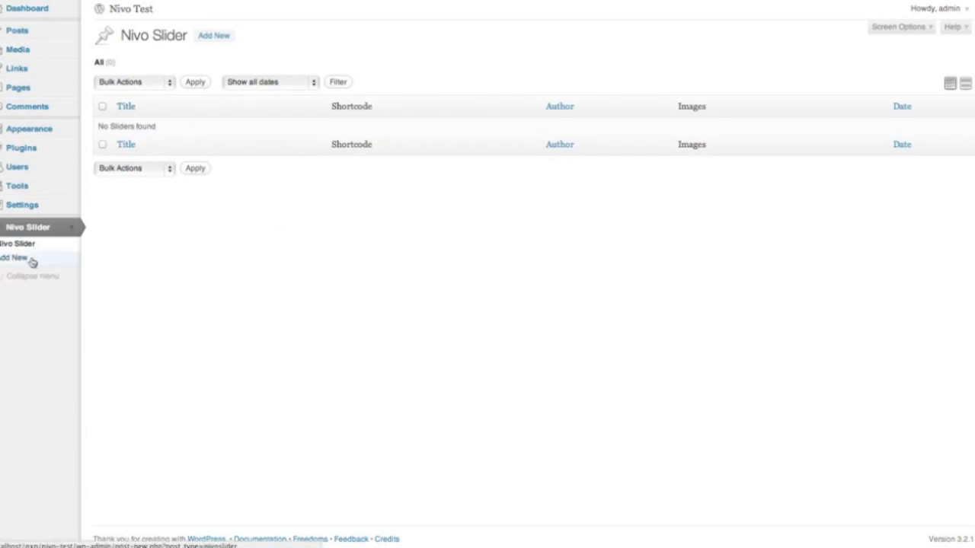
Step: Create a new slider titled 'Slider Test', check Slider Type, and begin selecting image files
{"action": "left_click", "coordinate": [14, 258]}
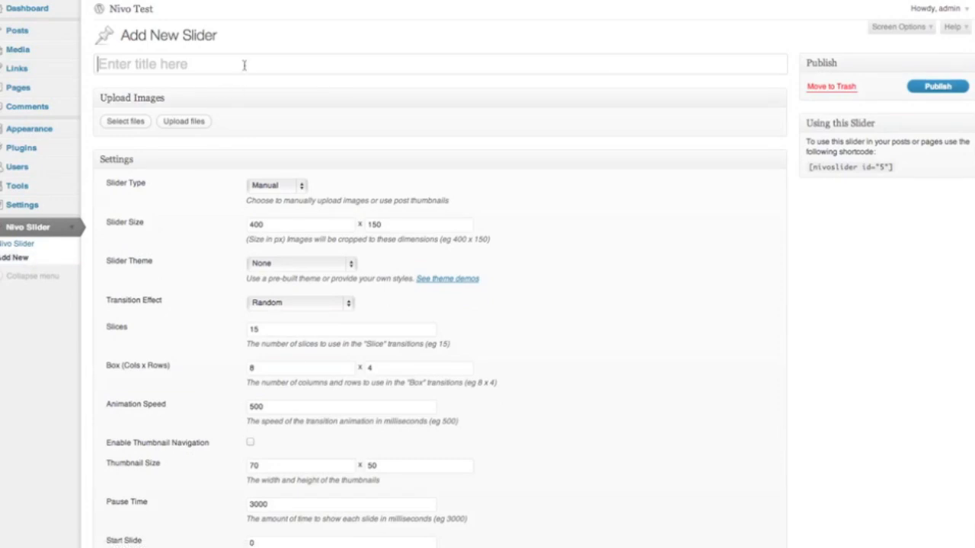
{"action": "type", "text": "S"}
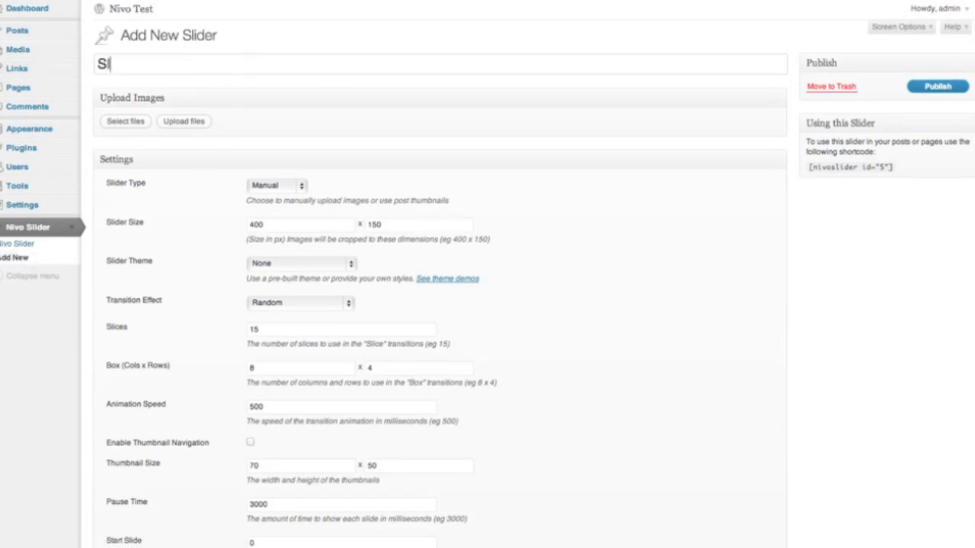
{"action": "type", "text": "lider Test"}
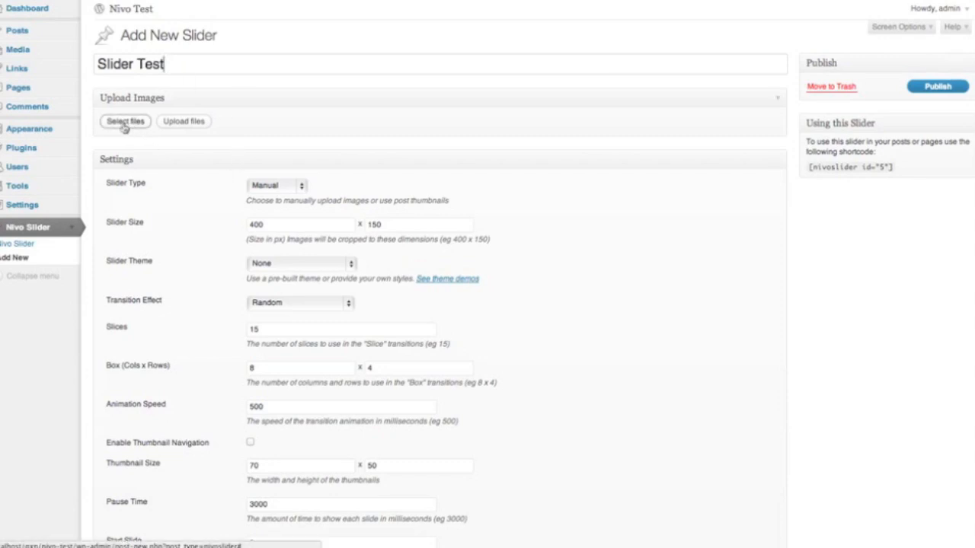
{"action": "mouse_move", "coordinate": [300, 193]}
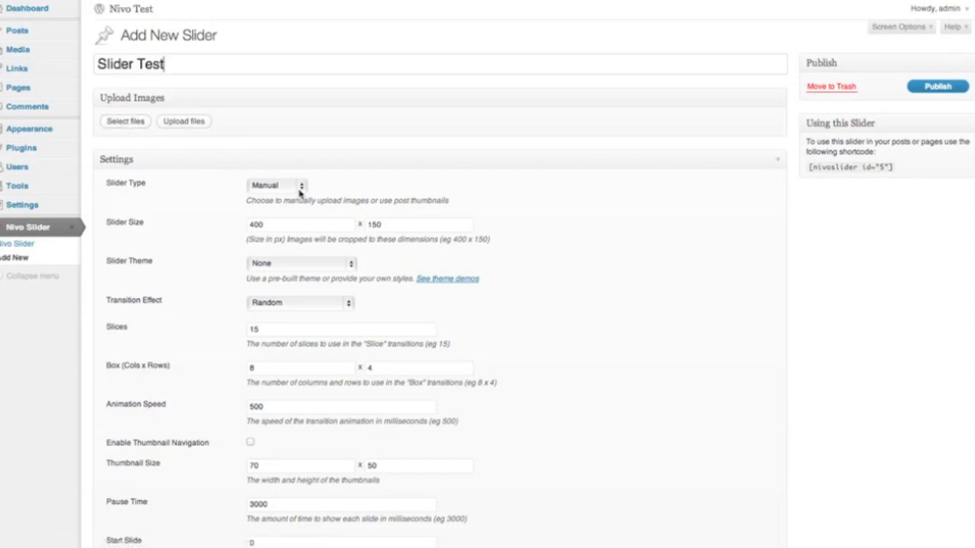
{"action": "left_click", "coordinate": [276, 185]}
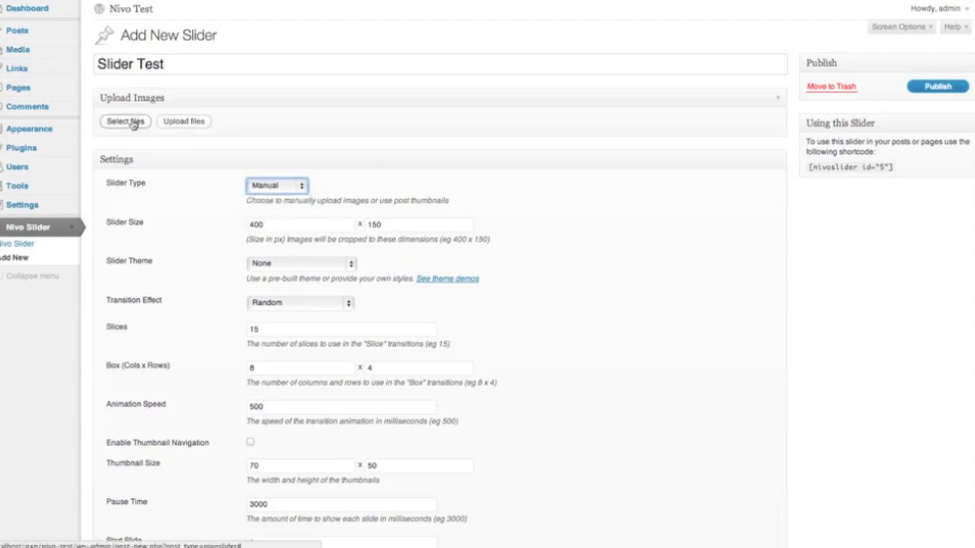
{"action": "left_click", "coordinate": [125, 122]}
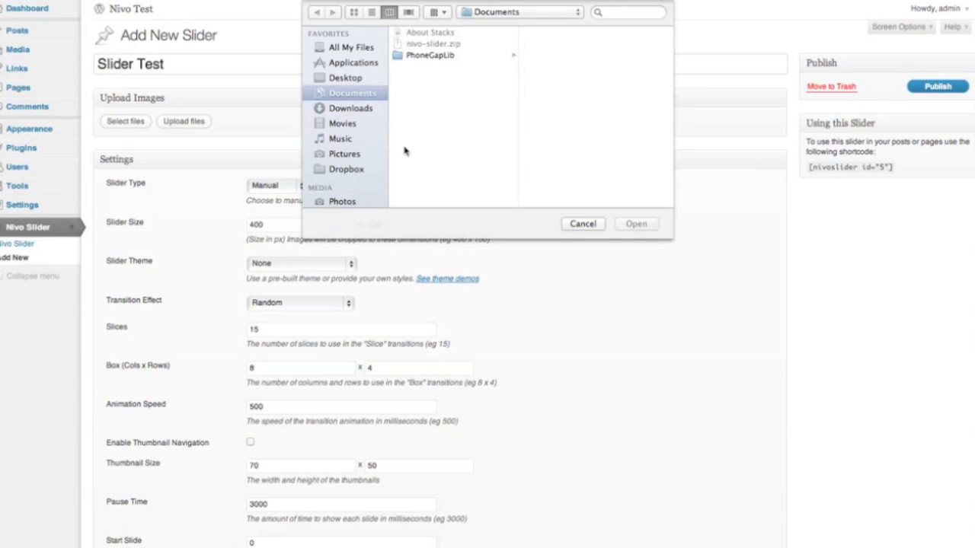
Step: Upload the four landscape jpgs from Dropbox > Photos > Landscapes
{"action": "left_click", "coordinate": [346, 169]}
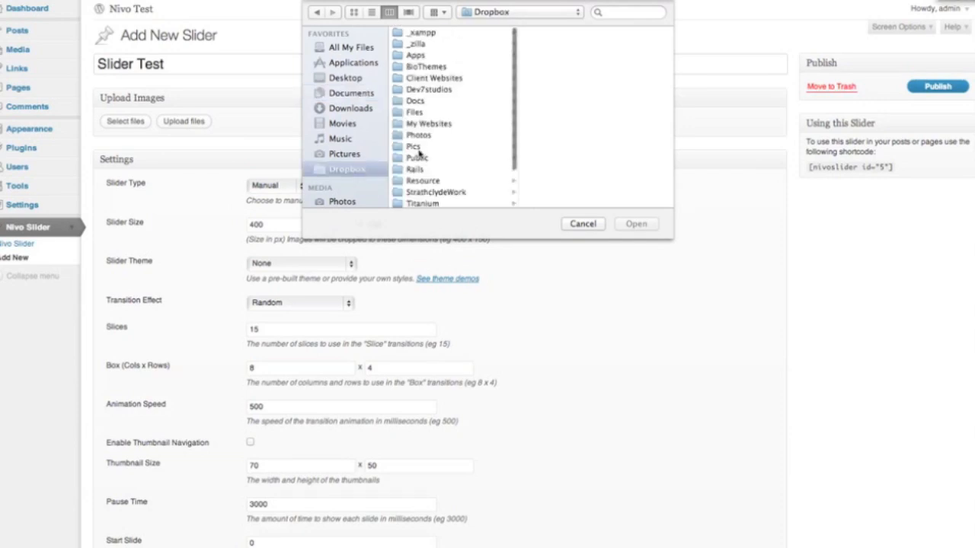
{"action": "left_click", "coordinate": [418, 134]}
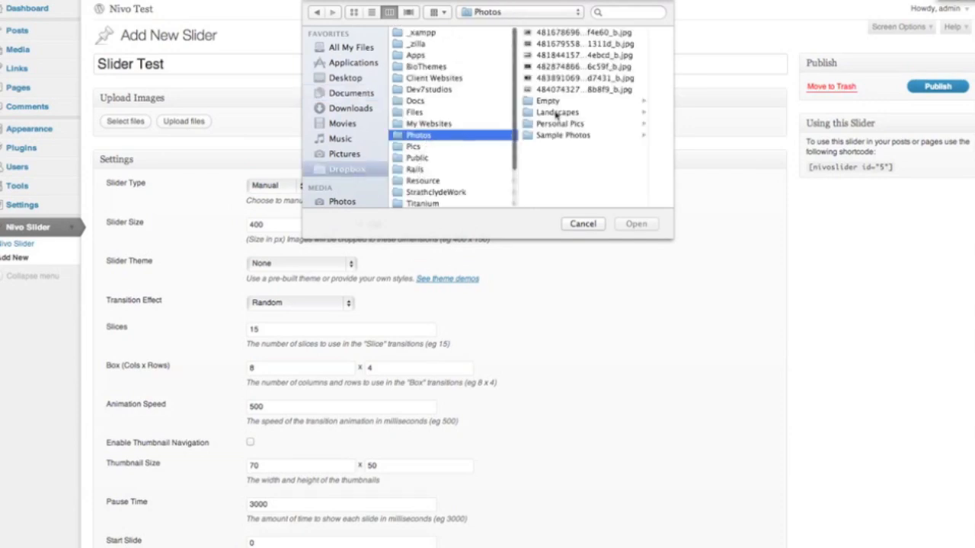
{"action": "left_click", "coordinate": [556, 112]}
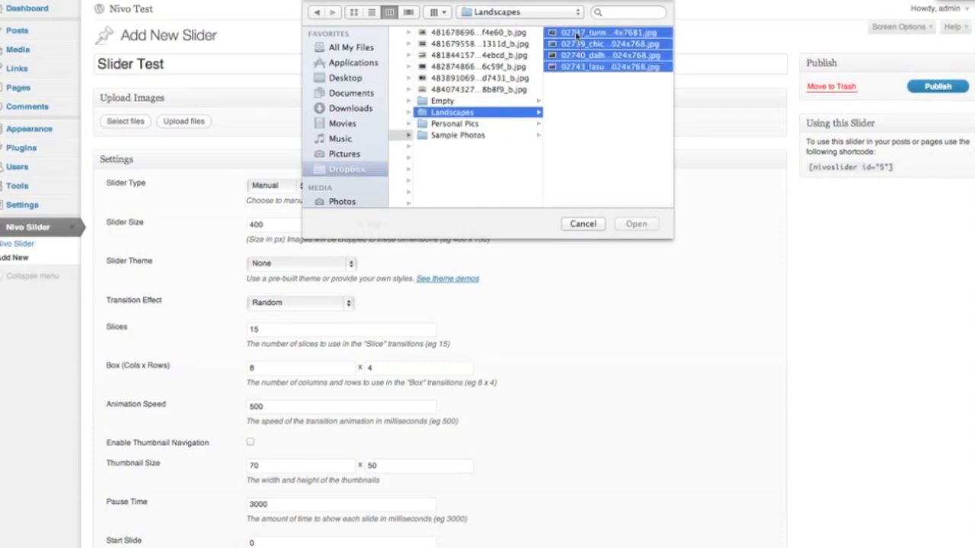
{"action": "left_click", "coordinate": [635, 223]}
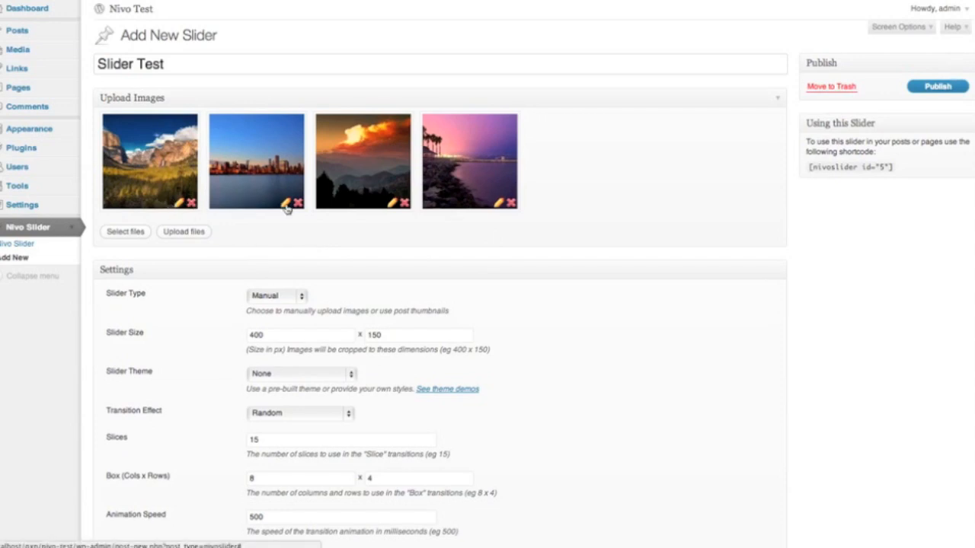
Step: View the city skyline image's edit box, then order images mountains, coastline, skyline, sunset
{"action": "left_click", "coordinate": [286, 202]}
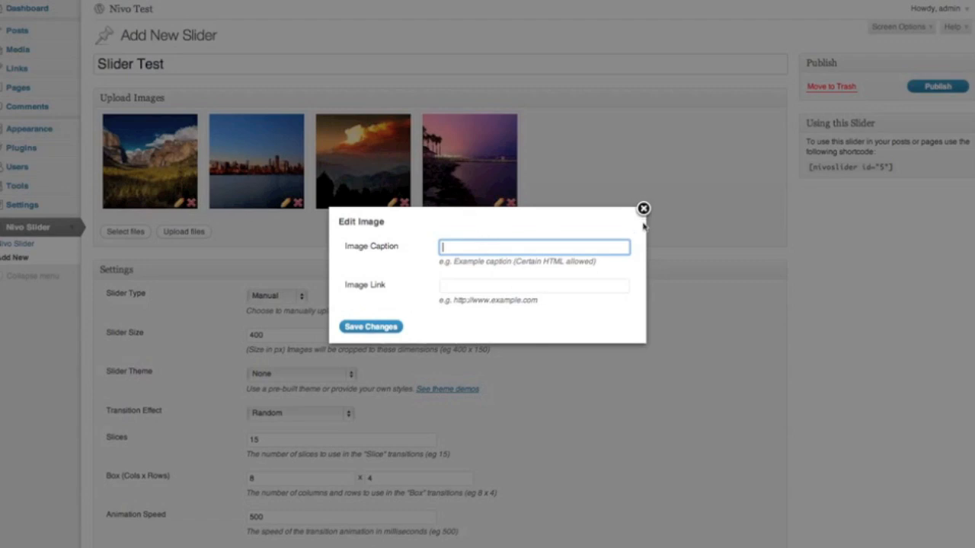
{"action": "left_click", "coordinate": [643, 209]}
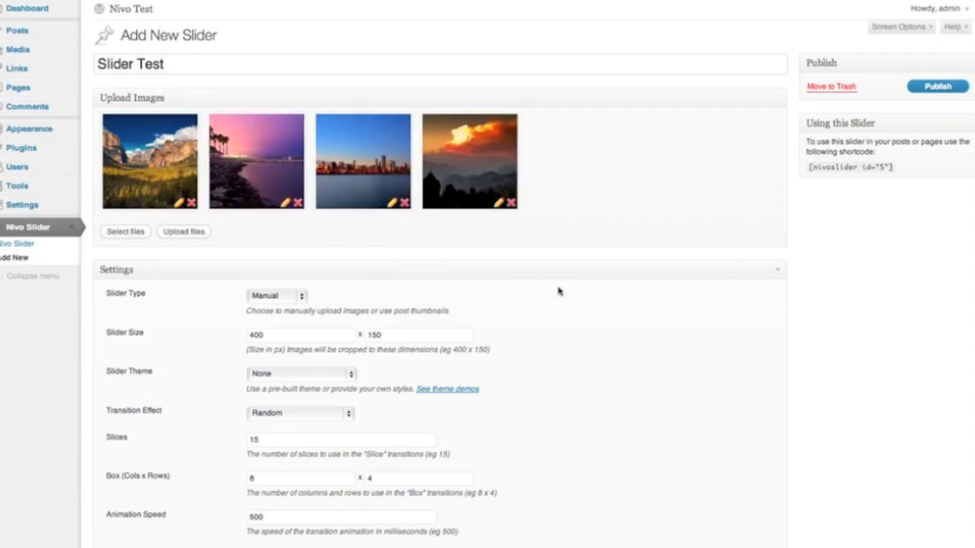
{"action": "scroll", "scroll_direction": "down", "scroll_amount": 3}
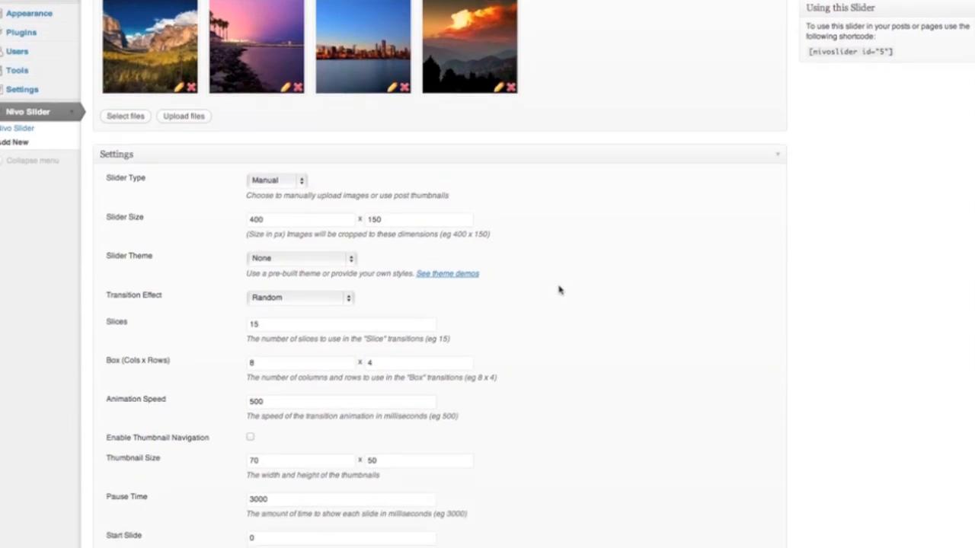
Step: Size the slider 580 × 250 and select the Nivo Slider Default Theme
{"action": "scroll", "scroll_direction": "down", "scroll_amount": 3}
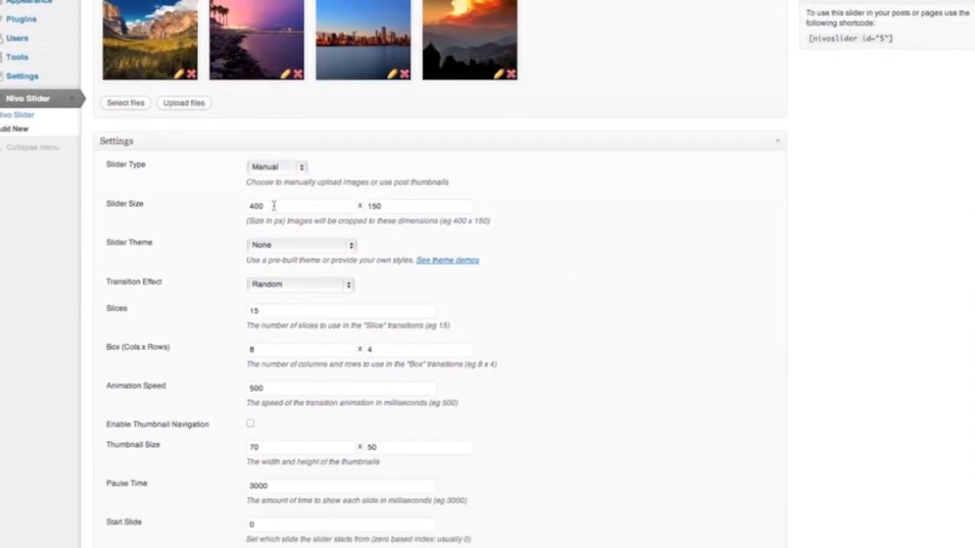
{"action": "left_click", "coordinate": [299, 206]}
{"action": "type", "text": "580"}
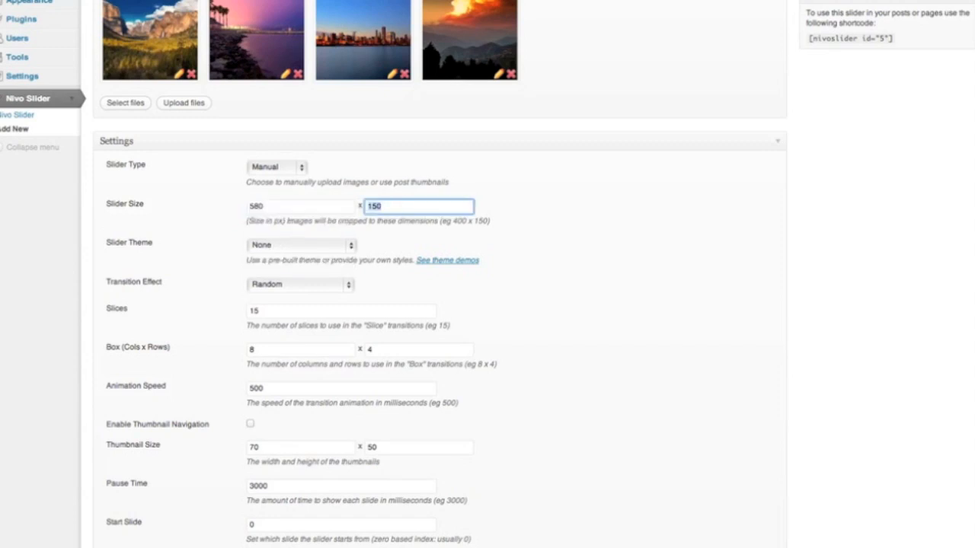
{"action": "type", "text": "2"}
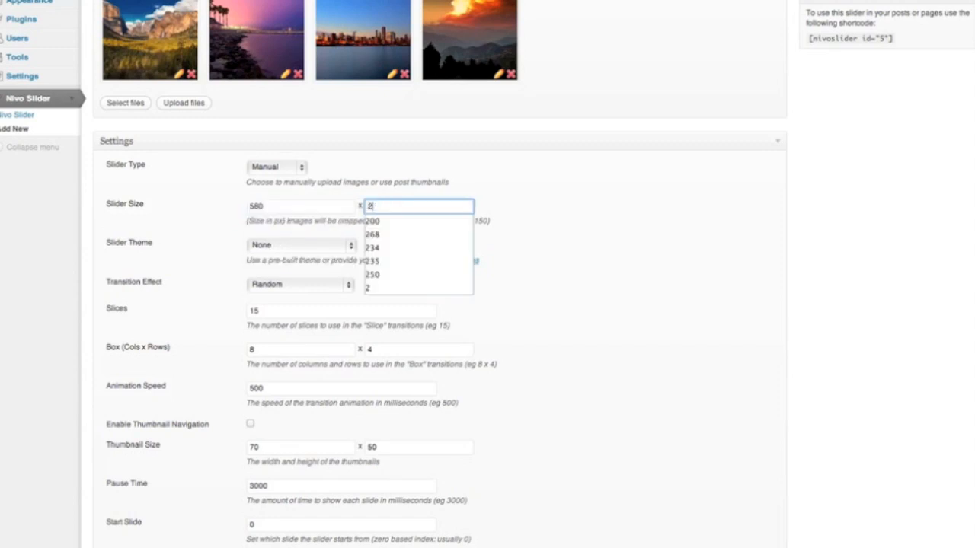
{"action": "left_click", "coordinate": [372, 275]}
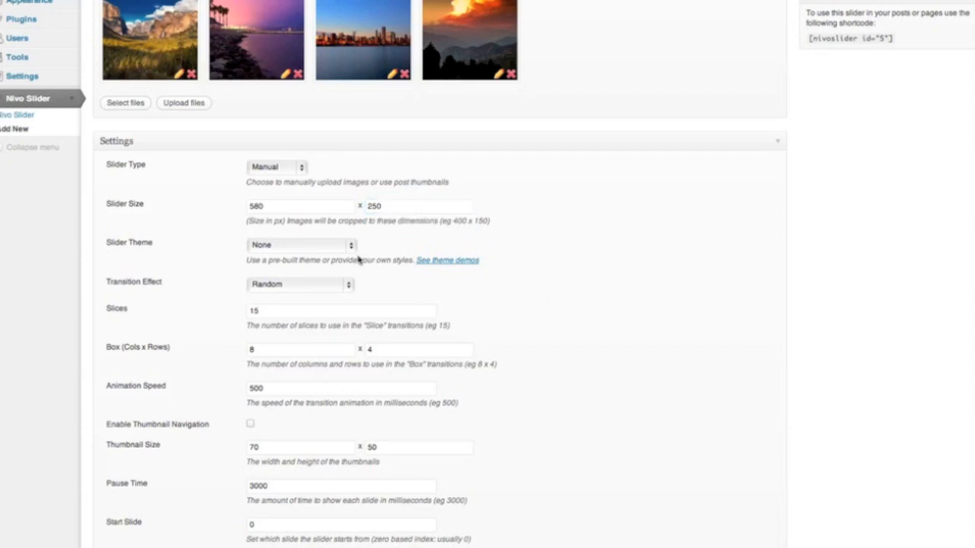
{"action": "left_click", "coordinate": [300, 244]}
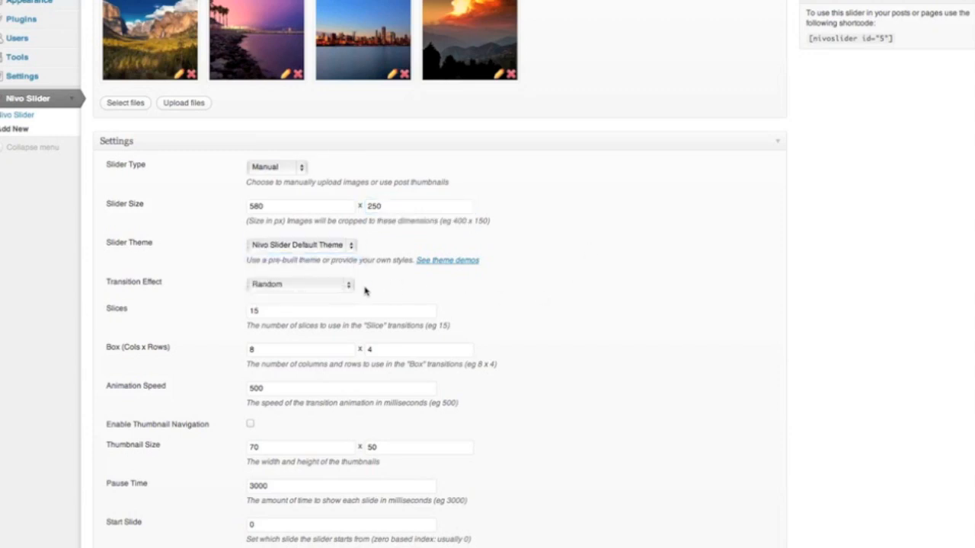
{"action": "left_click", "coordinate": [299, 284]}
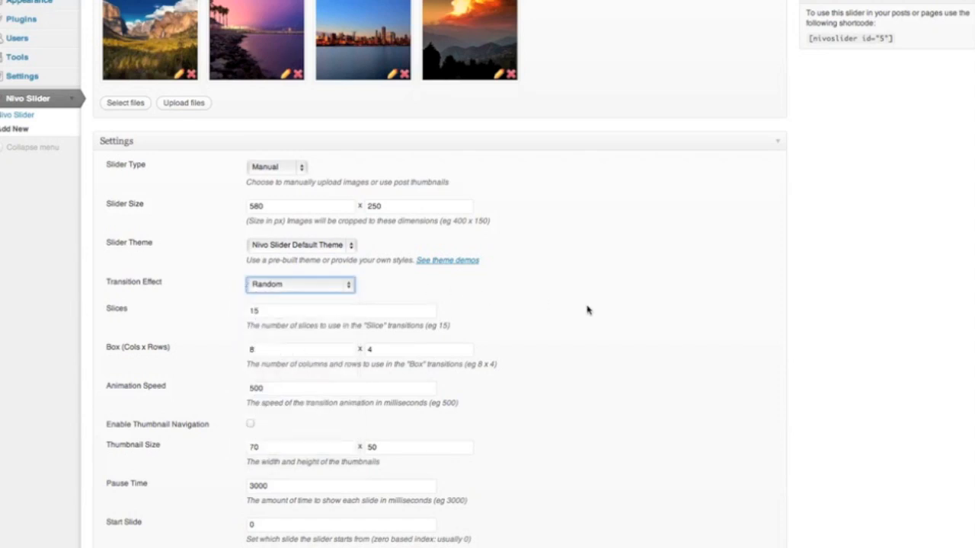
{"action": "scroll", "scroll_direction": "down", "scroll_amount": 3}
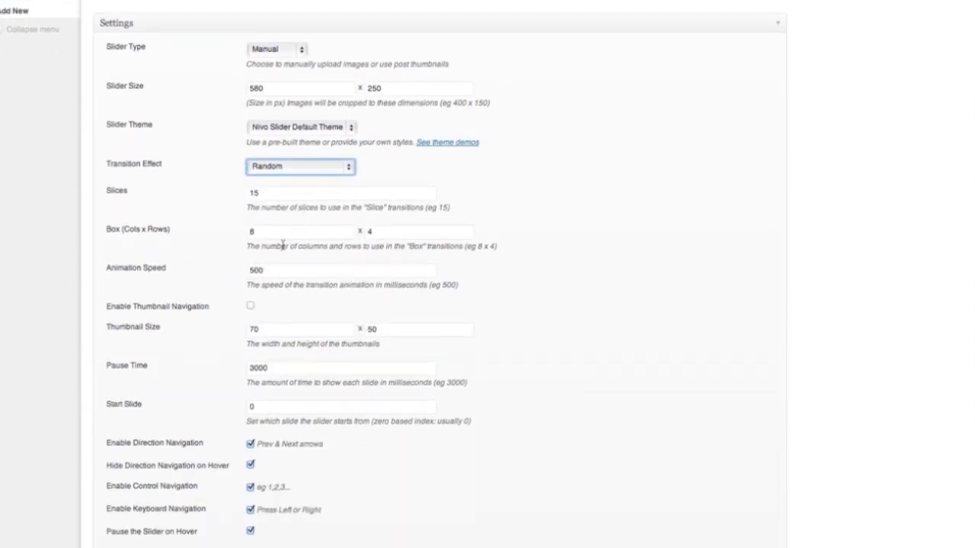
{"action": "scroll", "scroll_direction": "down", "scroll_amount": 3}
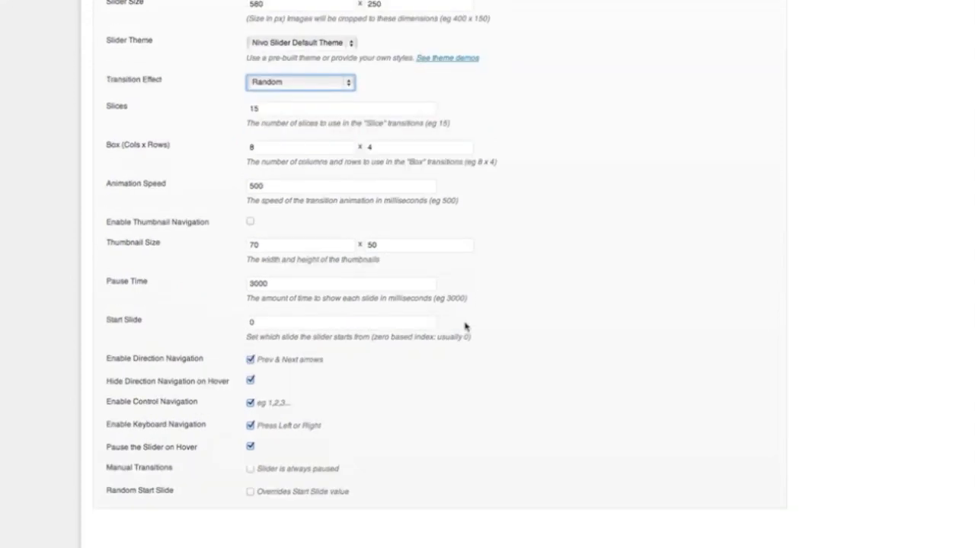
{"action": "mouse_move", "coordinate": [494, 329]}
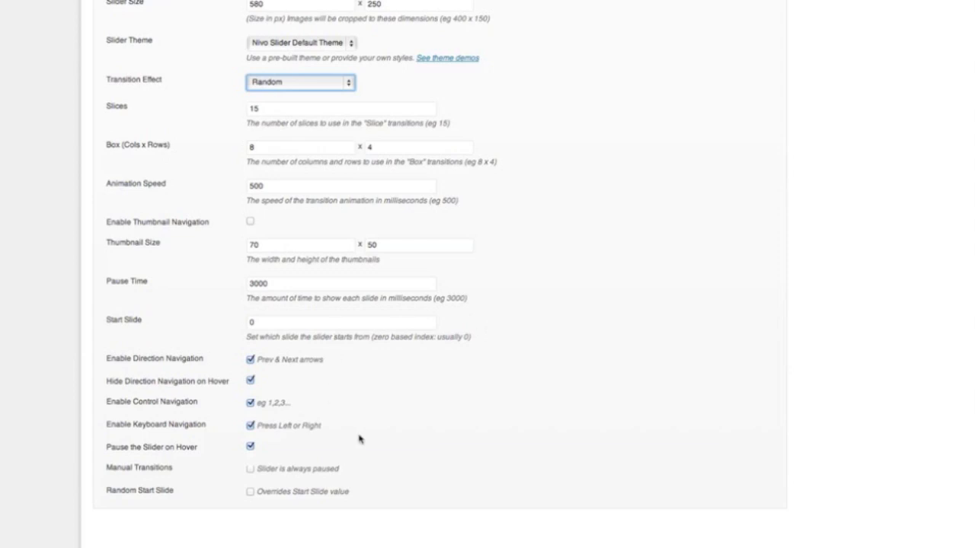
{"action": "mouse_move", "coordinate": [410, 454]}
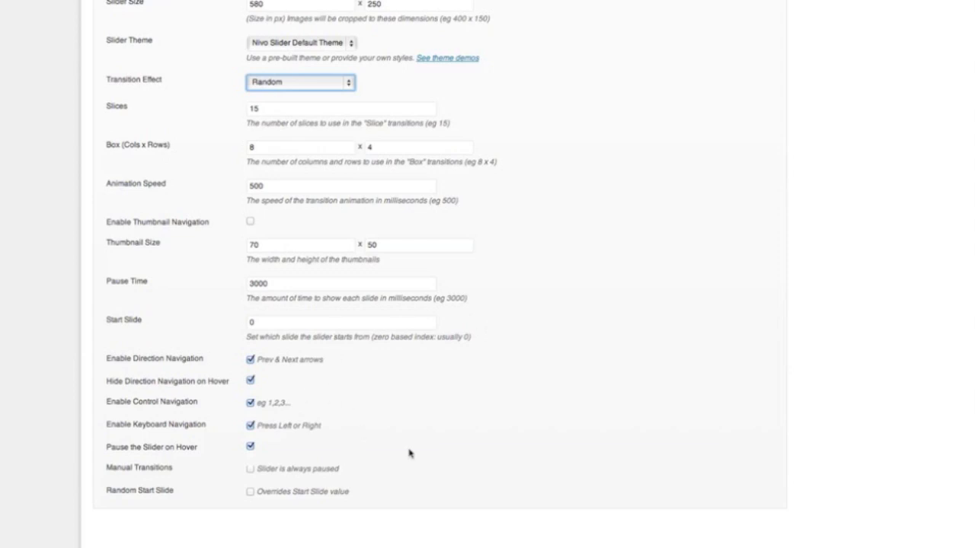
{"action": "mouse_move", "coordinate": [457, 433]}
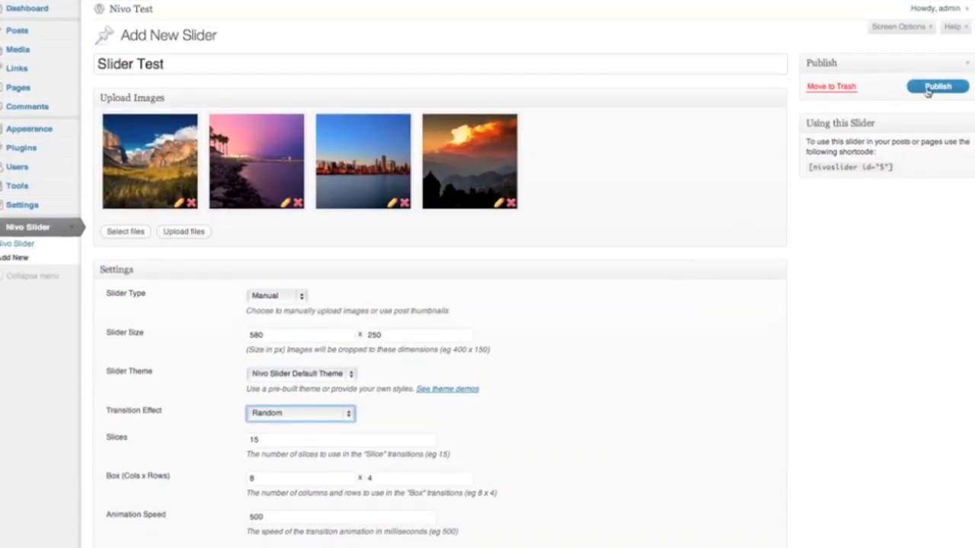
Step: Publish Slider Test, revealing its id 5 and slider-test slug shortcodes
{"action": "left_click", "coordinate": [936, 86]}
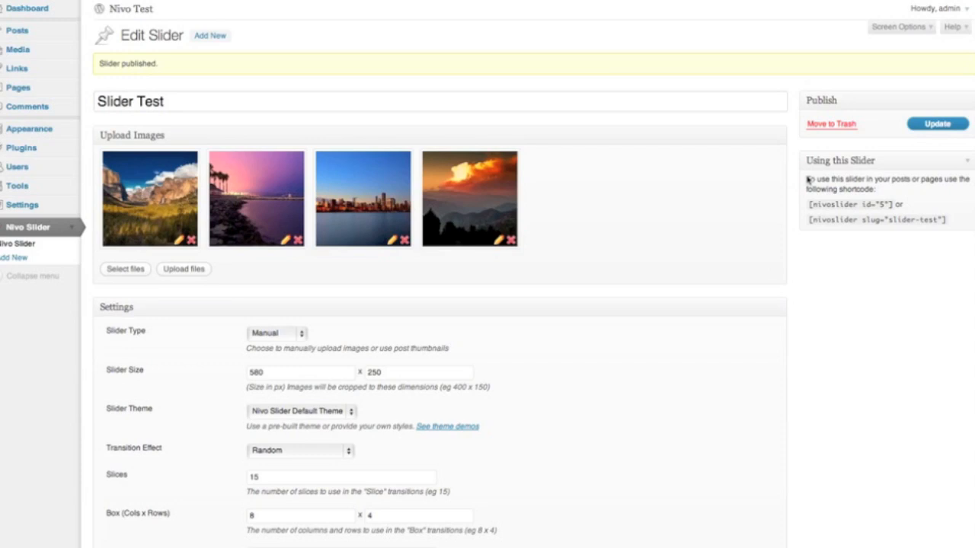
{"action": "mouse_move", "coordinate": [660, 217]}
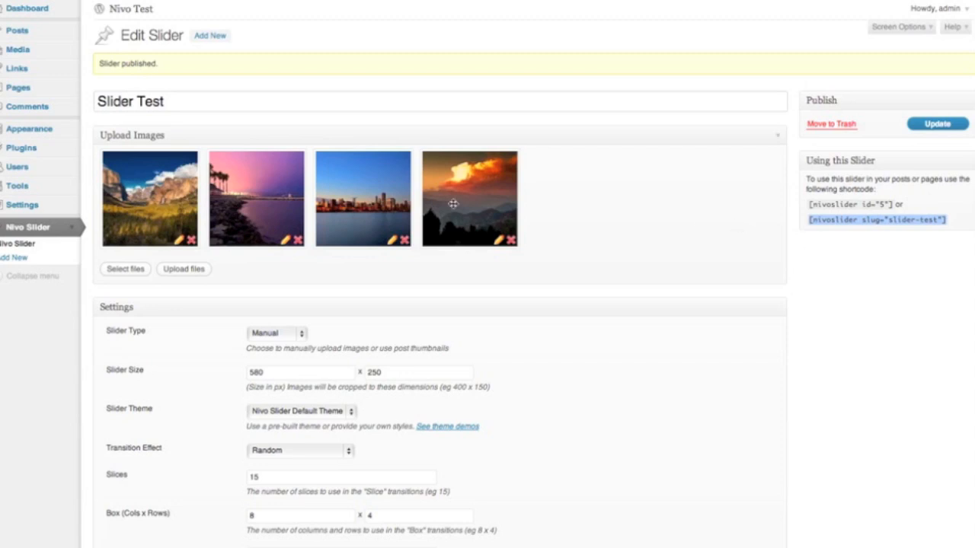
{"action": "mouse_move", "coordinate": [17, 30]}
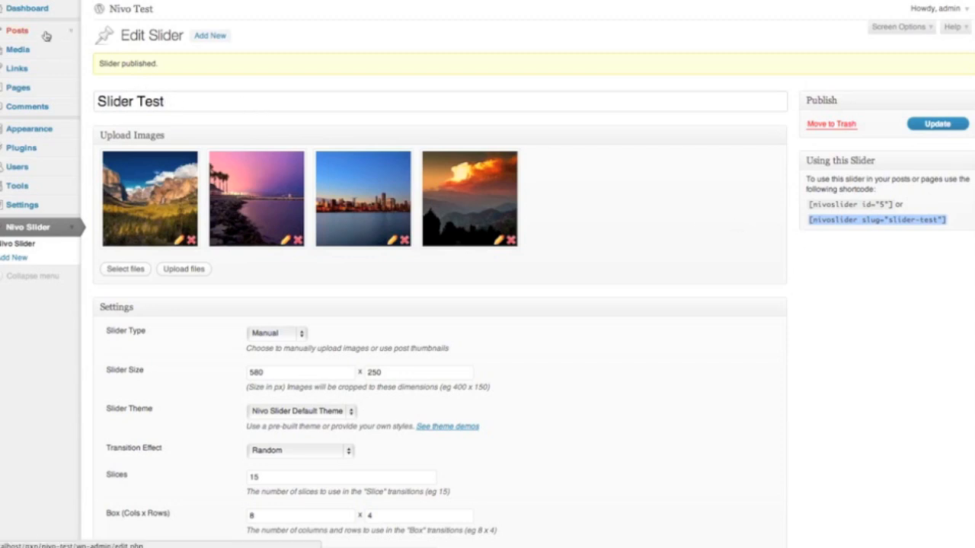
Step: Go to the posts list and open 'Hello world!' in the editor
{"action": "left_click", "coordinate": [17, 31]}
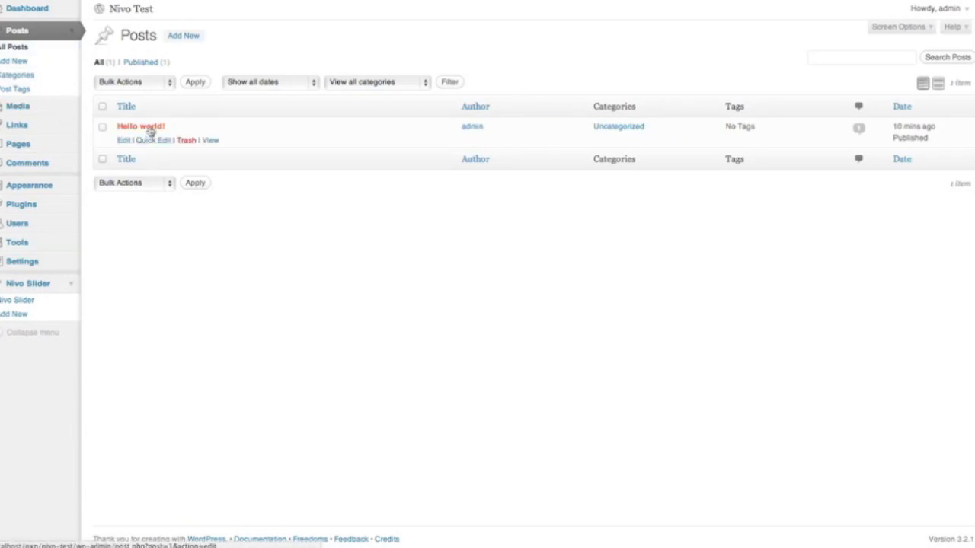
{"action": "mouse_move", "coordinate": [140, 126]}
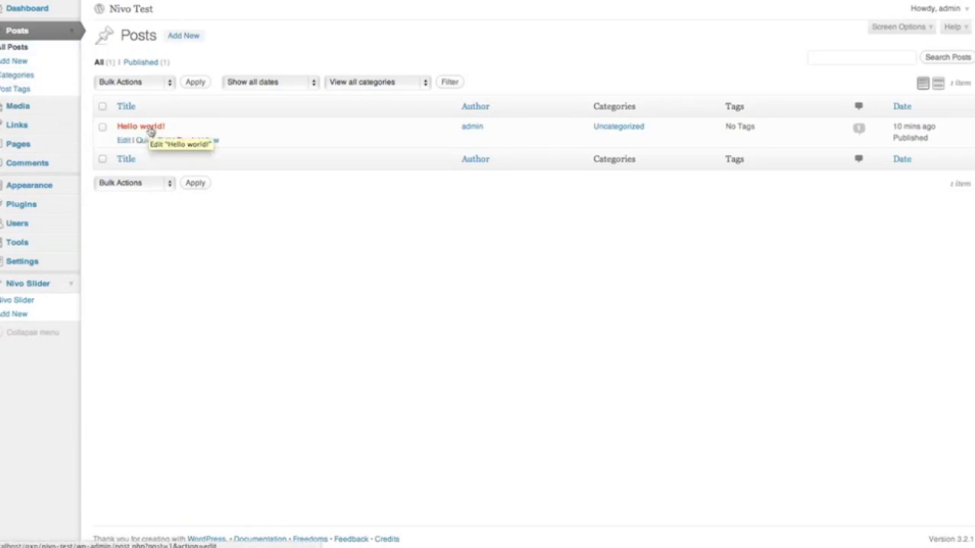
{"action": "left_click", "coordinate": [140, 125]}
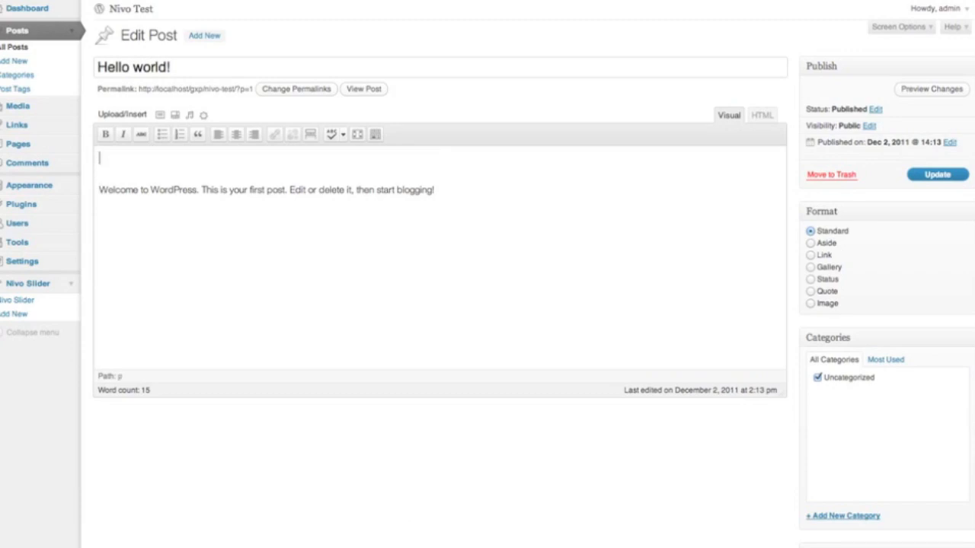
Step: Put the nivoslider id 5 shortcode from the Nivo Sliders dropdown at the start of Hello world!
{"action": "type", "text": "[nivoslider slug=\"slider-test\"]"}
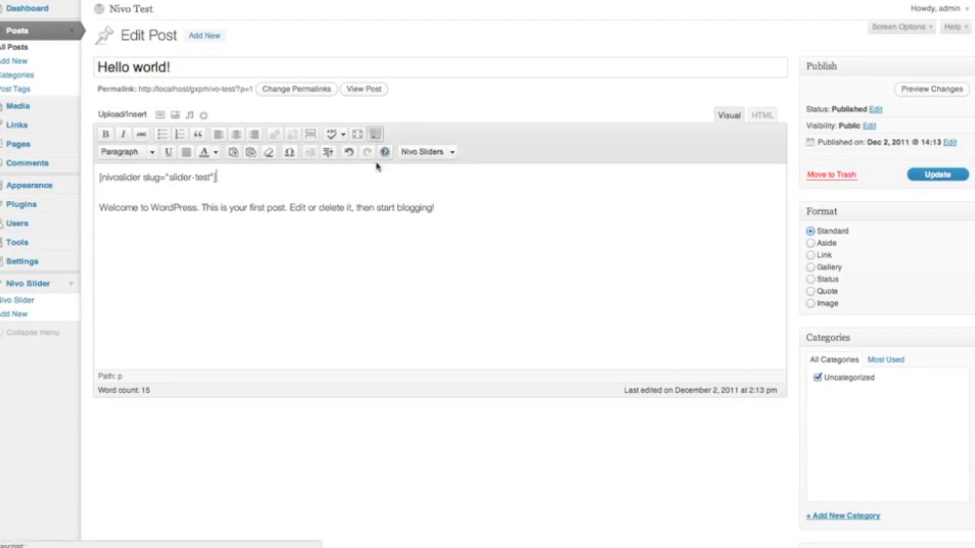
{"action": "left_click", "coordinate": [426, 152]}
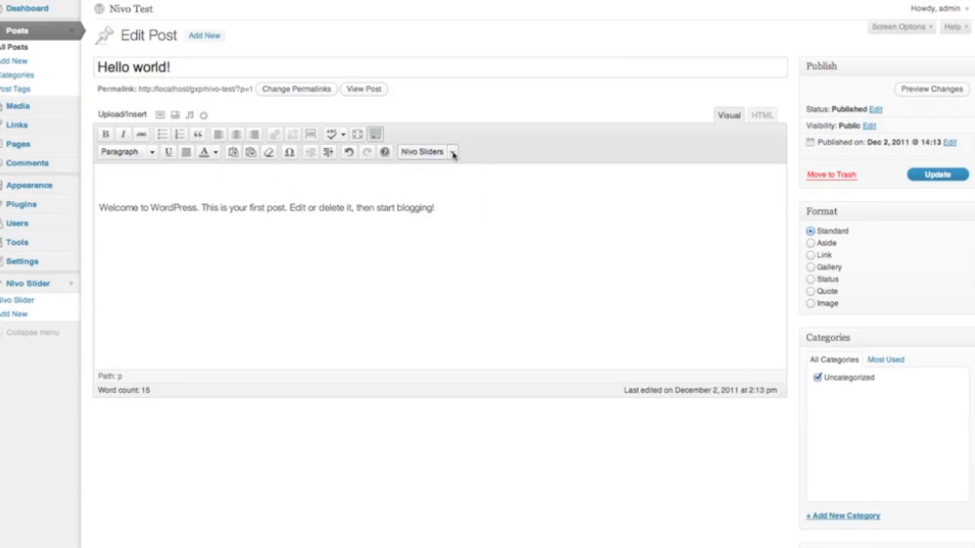
{"action": "left_click", "coordinate": [451, 151]}
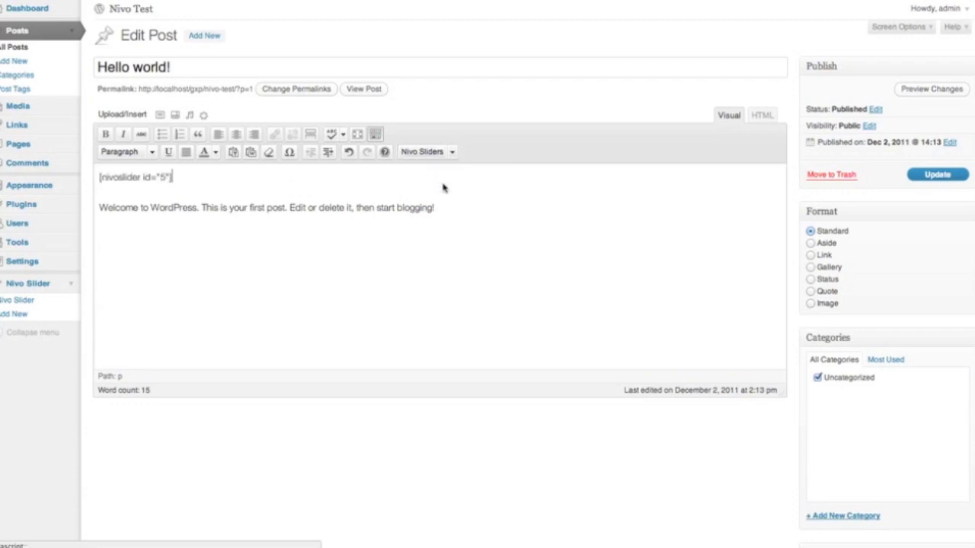
{"action": "mouse_move", "coordinate": [746, 129]}
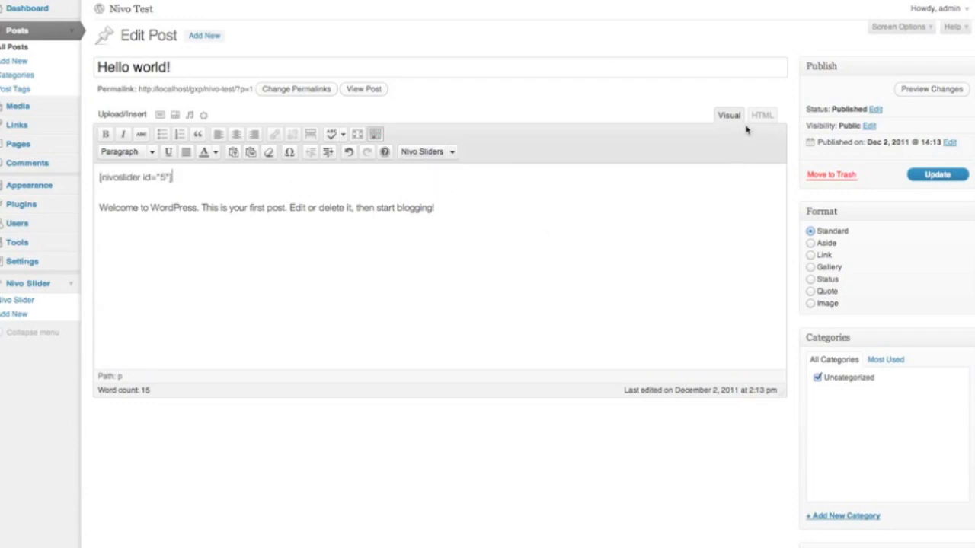
Step: Check the post's HTML markup, then update the post and view it live
{"action": "left_click", "coordinate": [761, 115]}
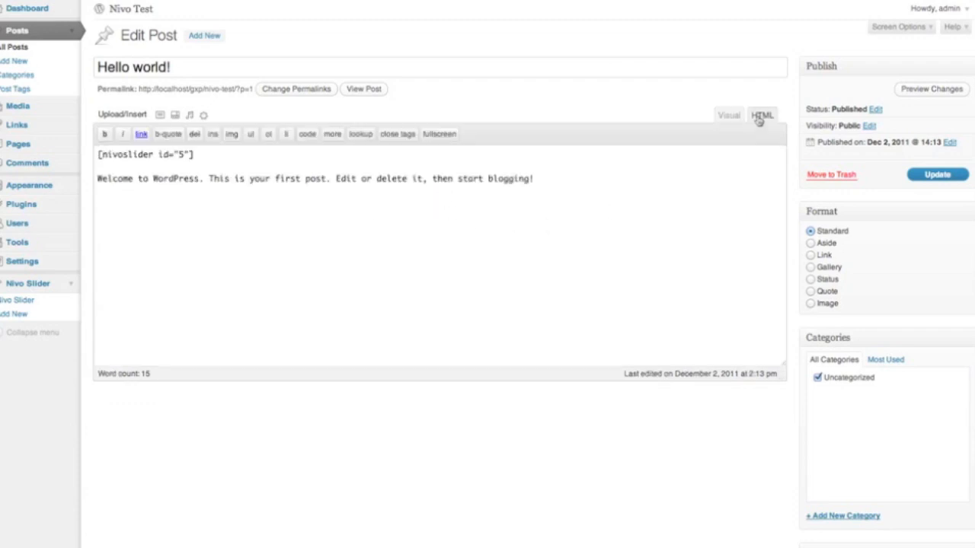
{"action": "left_click", "coordinate": [728, 115]}
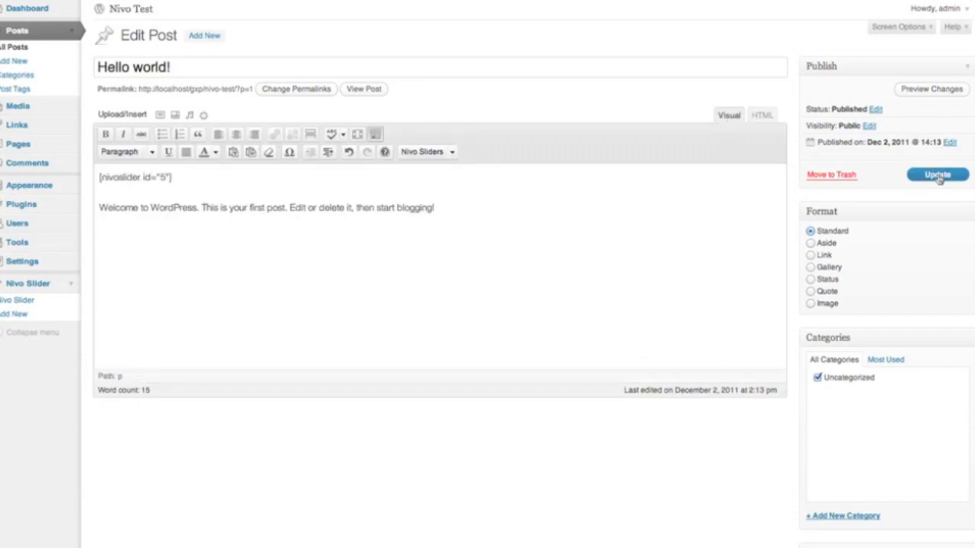
{"action": "left_click", "coordinate": [937, 175]}
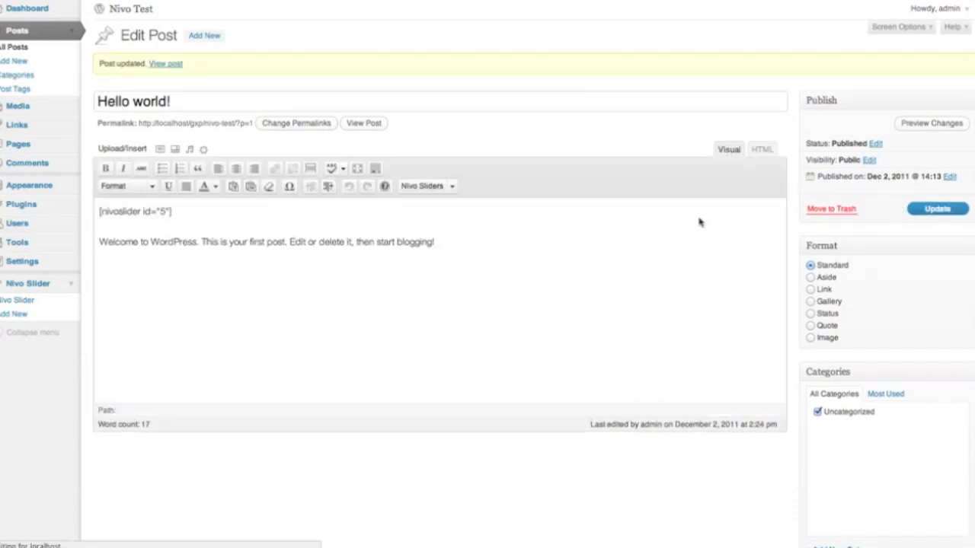
{"action": "mouse_move", "coordinate": [232, 46]}
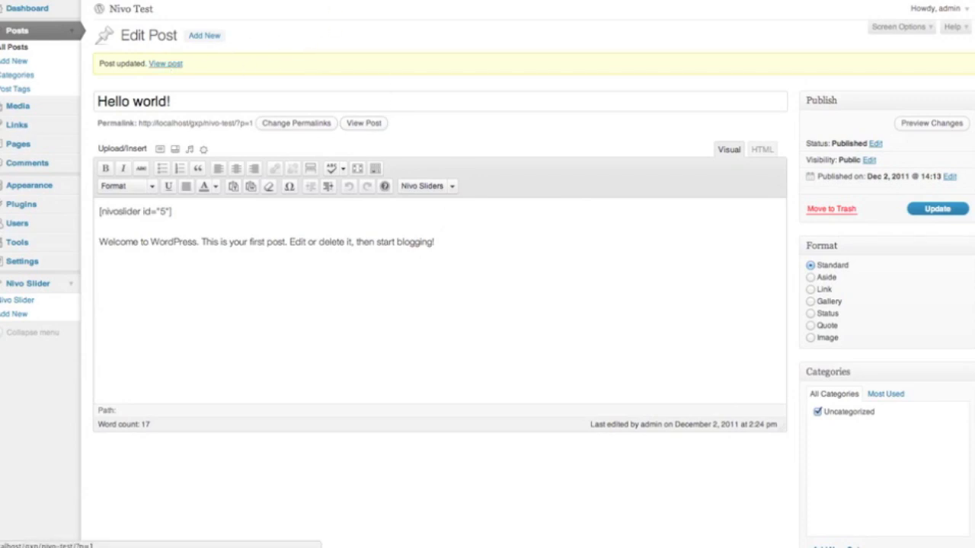
{"action": "left_click", "coordinate": [363, 122]}
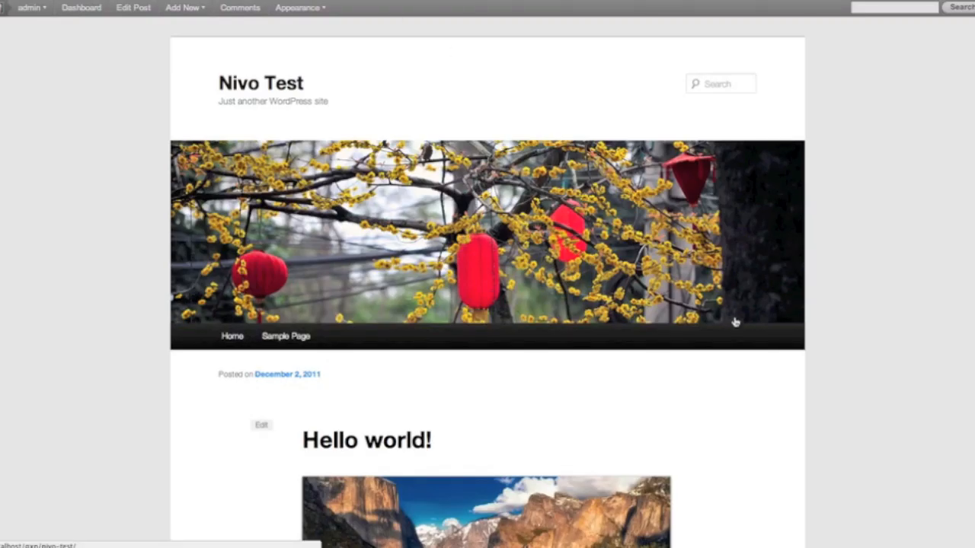
{"action": "scroll", "scroll_direction": "down", "scroll_amount": 3}
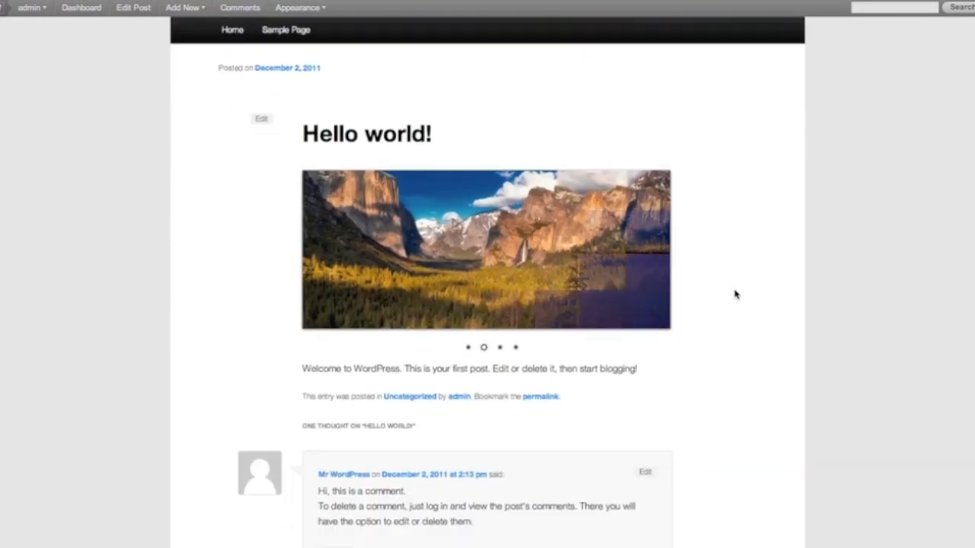
{"action": "scroll", "scroll_direction": "down", "scroll_amount": 3}
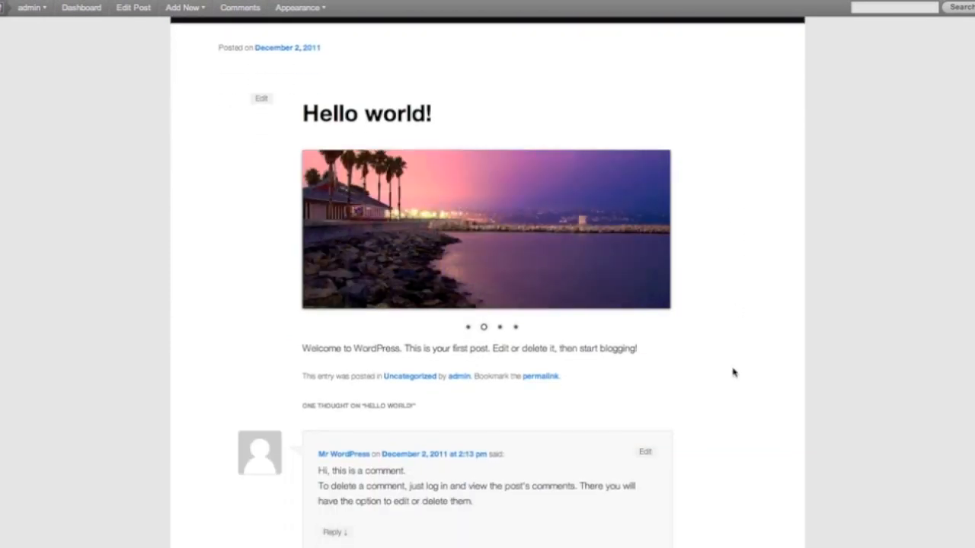
{"action": "left_click", "coordinate": [499, 327]}
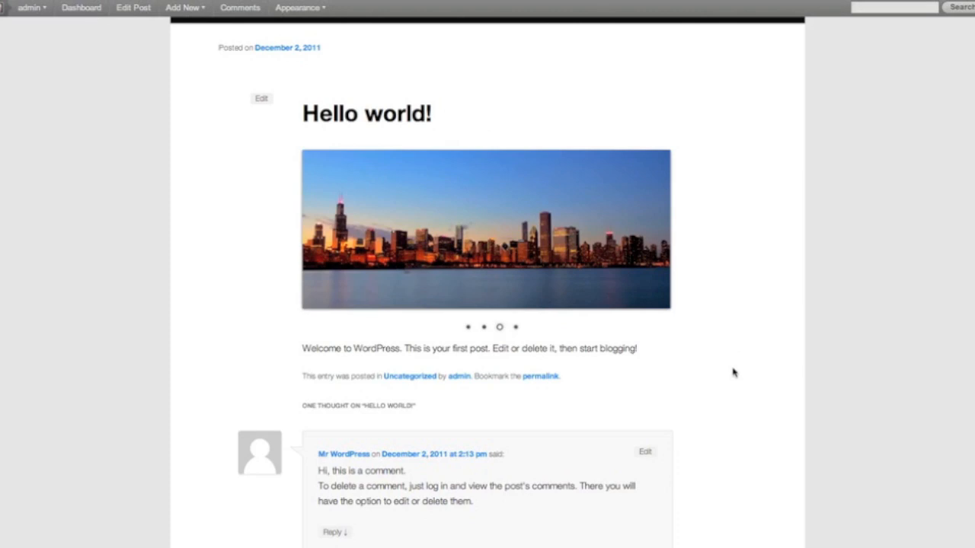